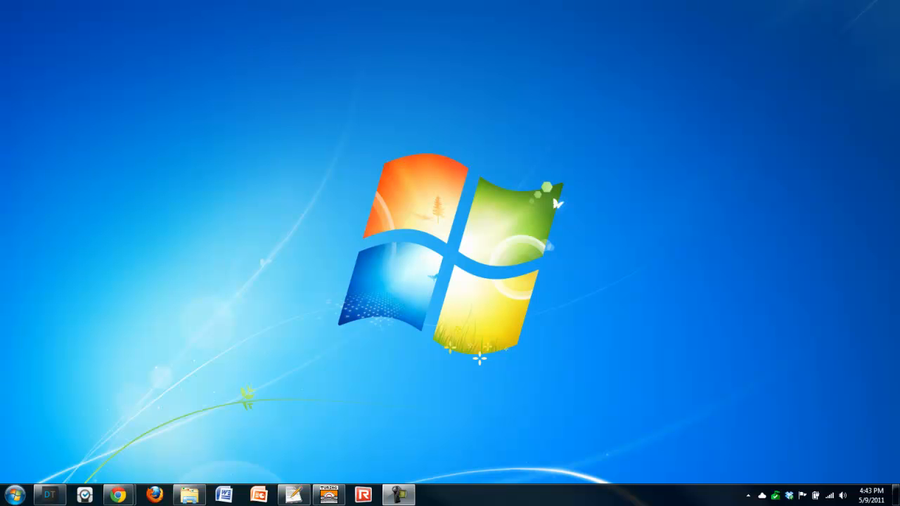
{"action": "mouse_move", "coordinate": [281, 463]}
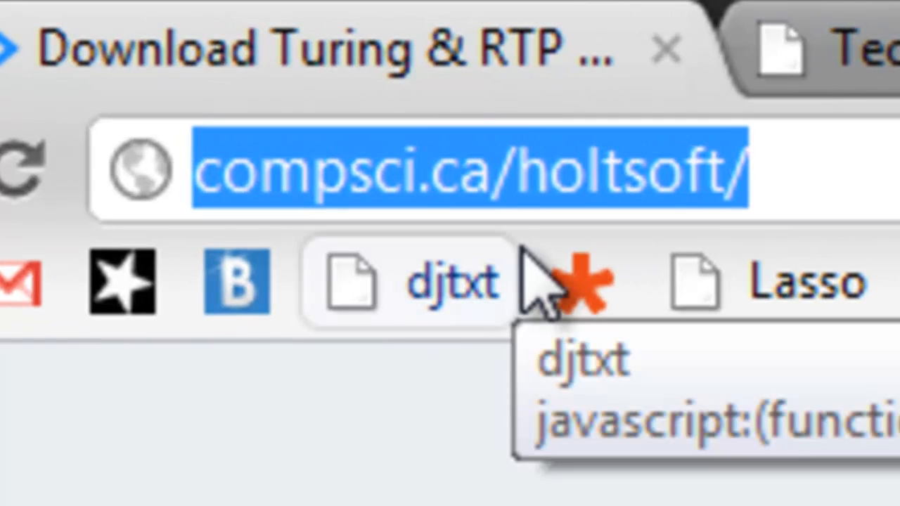
{"action": "mouse_move", "coordinate": [506, 351]}
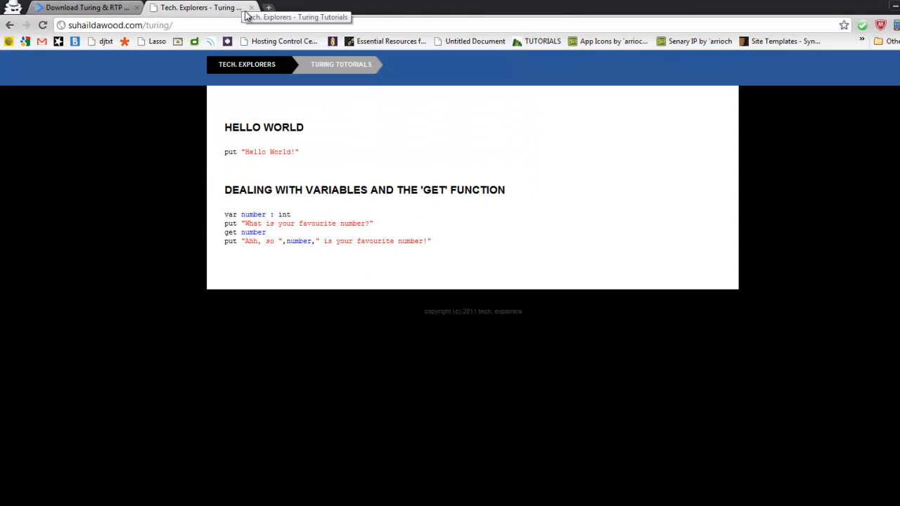
Bring up the Tech. Explorers Turing Tutorials page (suhaildawood.com/turing/) in Chrome
{"action": "left_click", "coordinate": [119, 25]}
{"action": "type", "text": "put \"Hello World!\""}
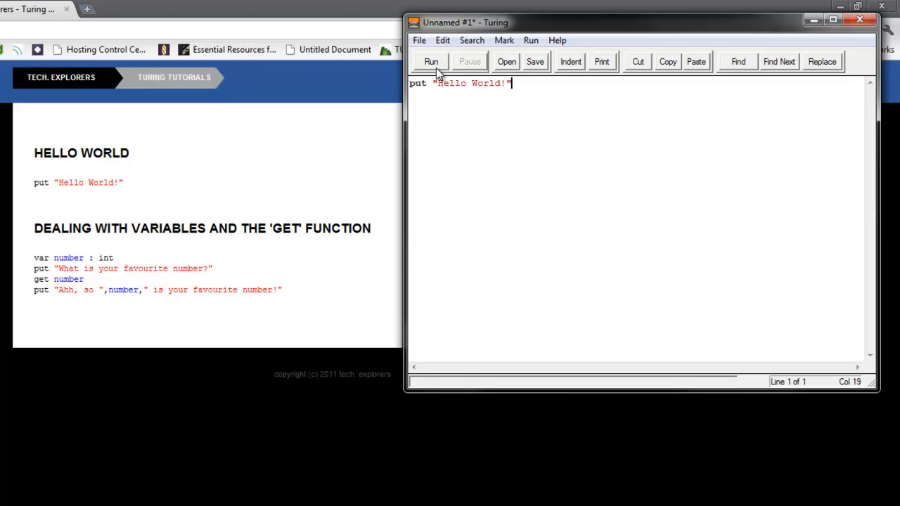
Run the put "Hello World!" program twice, confirming Hello World! prints, closing the output each time
{"action": "left_click", "coordinate": [431, 62]}
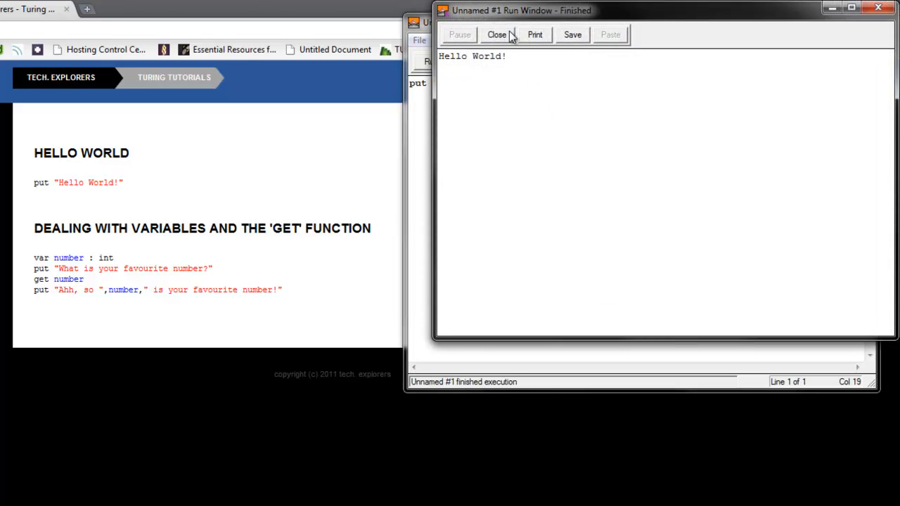
{"action": "left_click", "coordinate": [497, 35]}
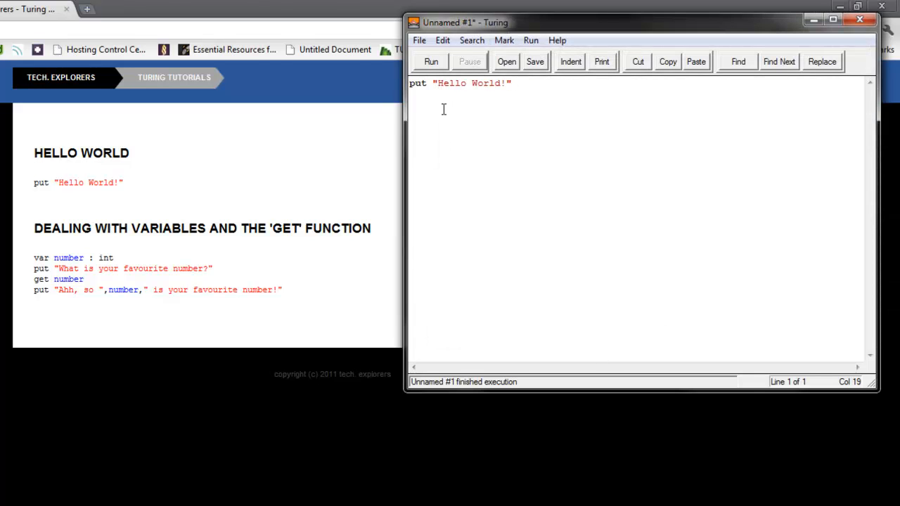
{"action": "mouse_move", "coordinate": [440, 107]}
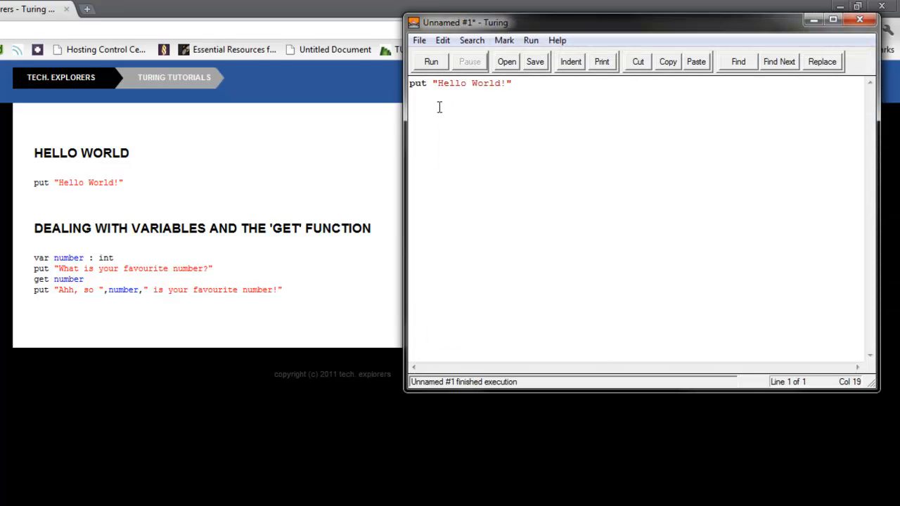
{"action": "double_click", "coordinate": [418, 83]}
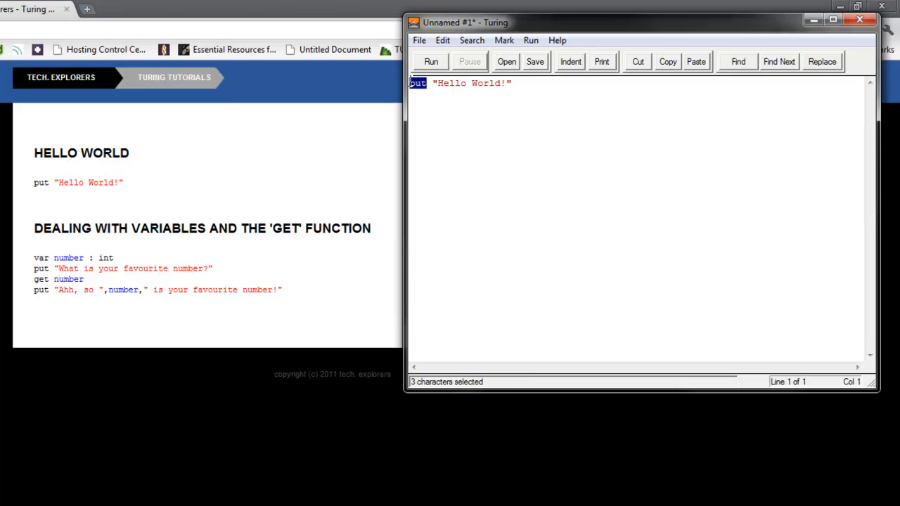
{"action": "mouse_move", "coordinate": [470, 100]}
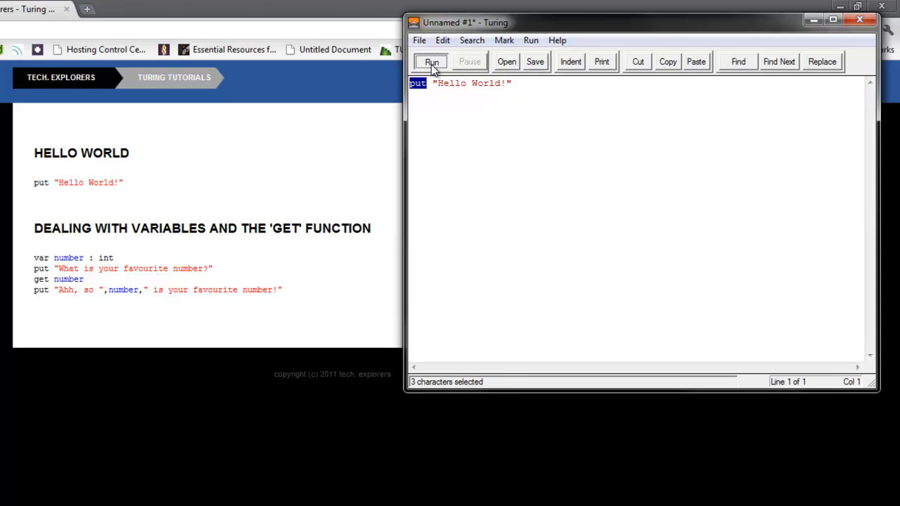
{"action": "left_click", "coordinate": [431, 62]}
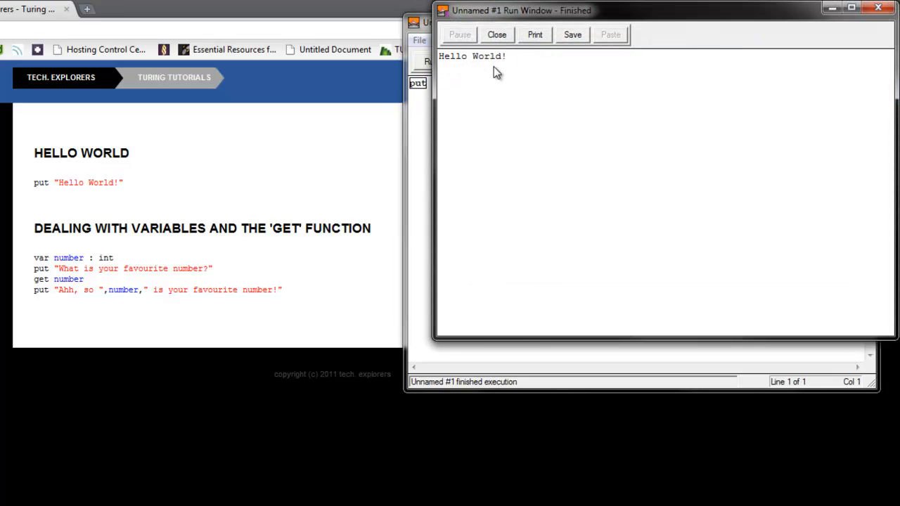
{"action": "left_click", "coordinate": [496, 34]}
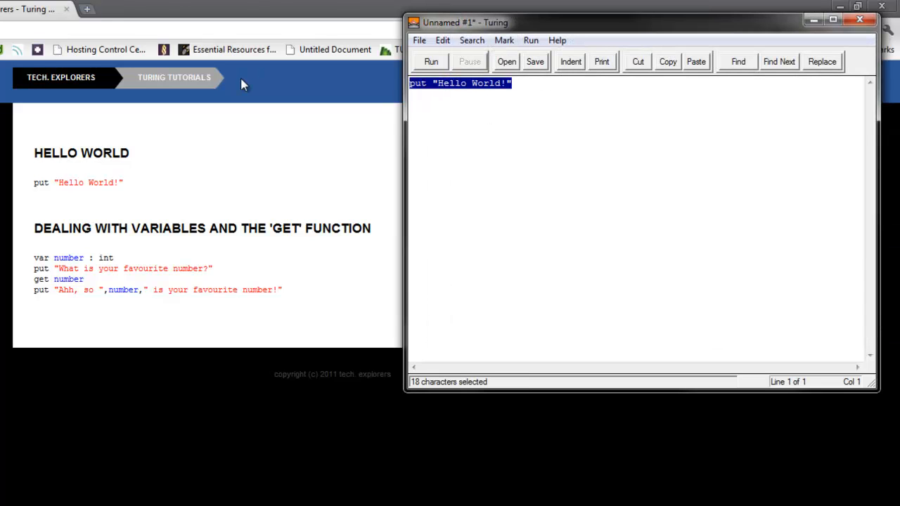
Remove put and the opening quote, run it, and dismiss the 'Hello' not declared error
{"action": "left_click", "coordinate": [536, 83]}
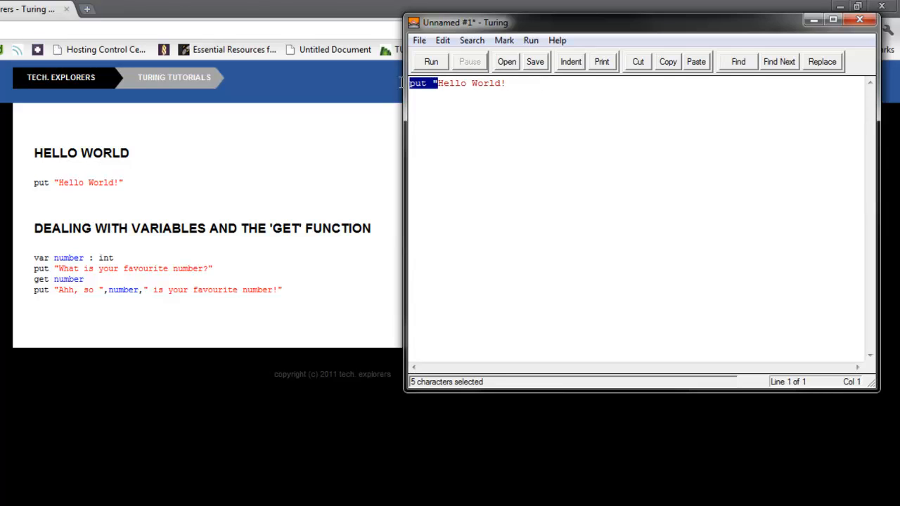
{"action": "left_click", "coordinate": [431, 62]}
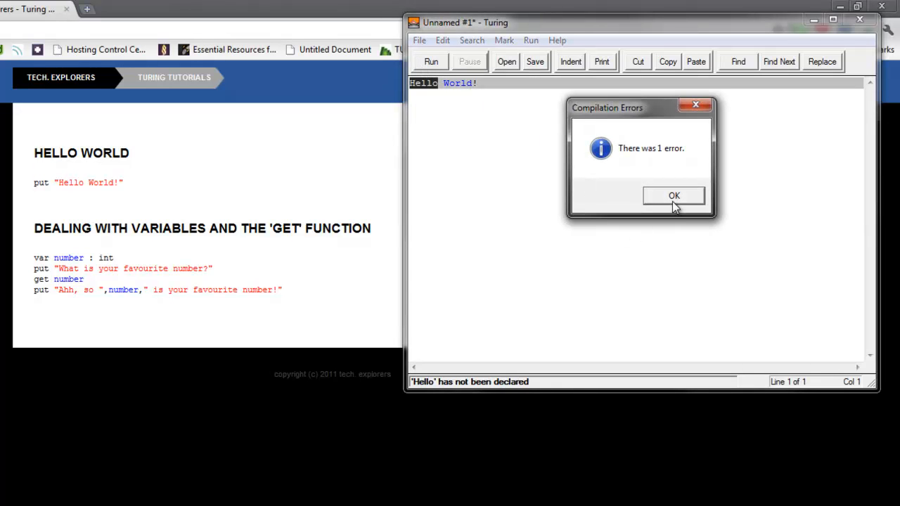
{"action": "left_click", "coordinate": [672, 195]}
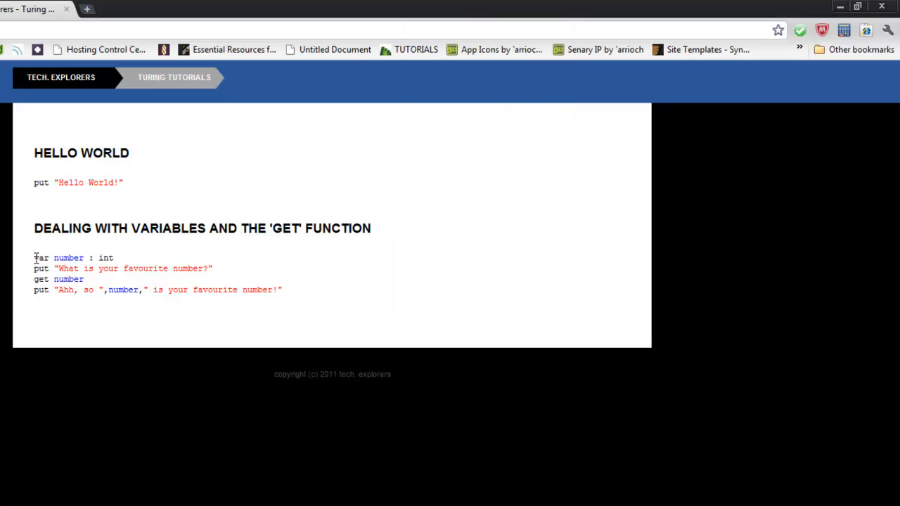
Select the four-line variables and get example code on the tutorial page
{"action": "left_click_drag", "start_coordinate": [34, 257], "coordinate": [282, 290]}
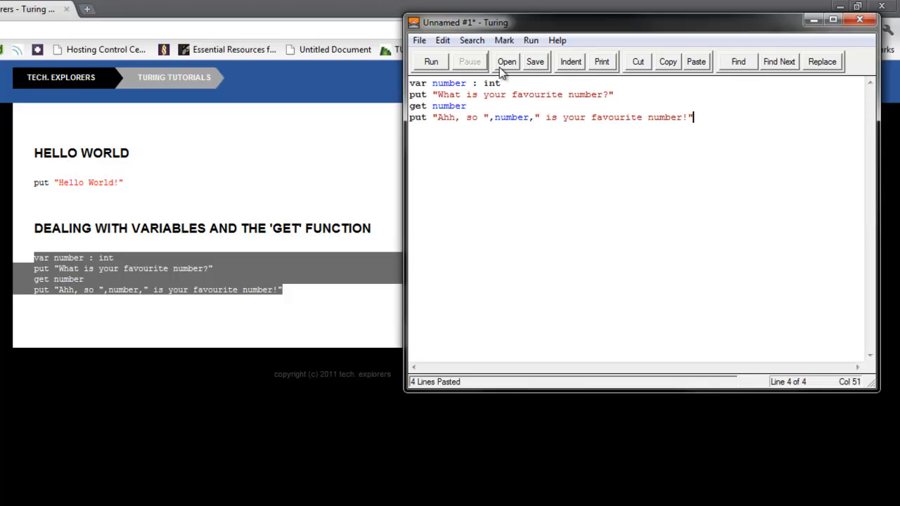
{"action": "mouse_move", "coordinate": [515, 92]}
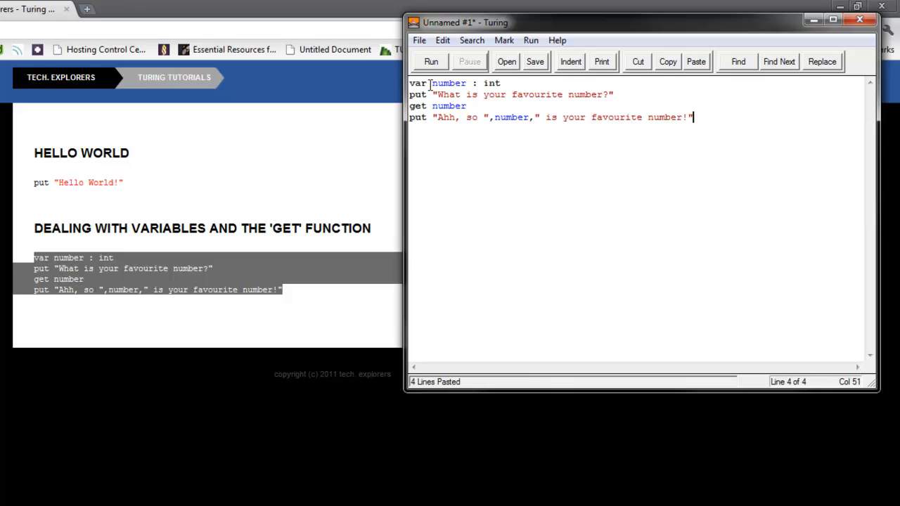
{"action": "double_click", "coordinate": [417, 83]}
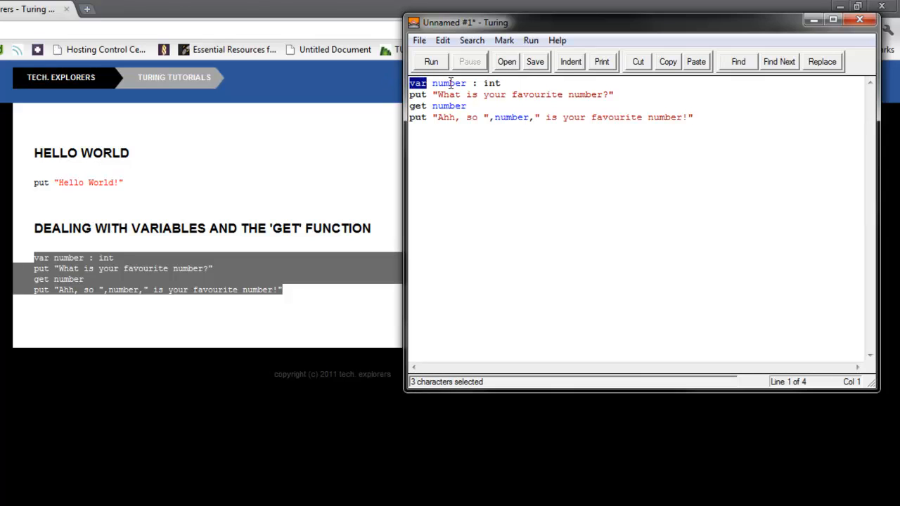
{"action": "left_click", "coordinate": [500, 83]}
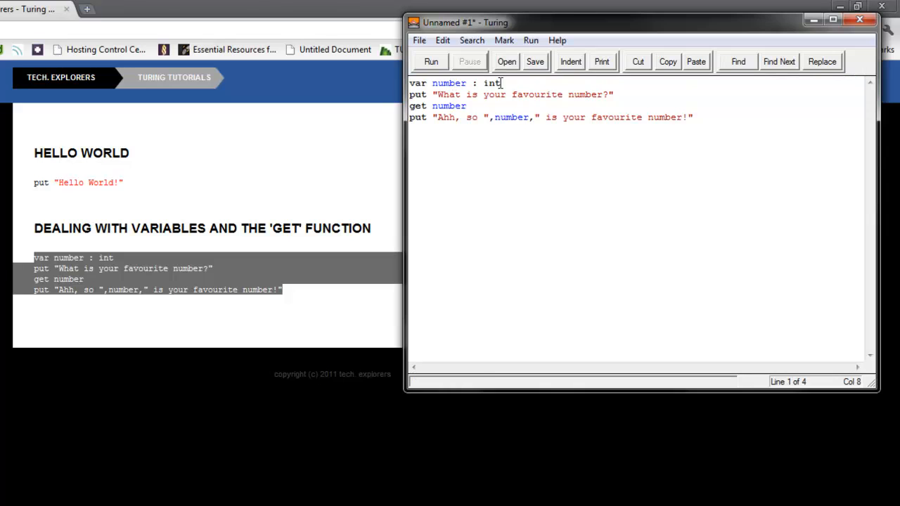
{"action": "left_click_drag", "start_coordinate": [484, 83], "coordinate": [476, 82]}
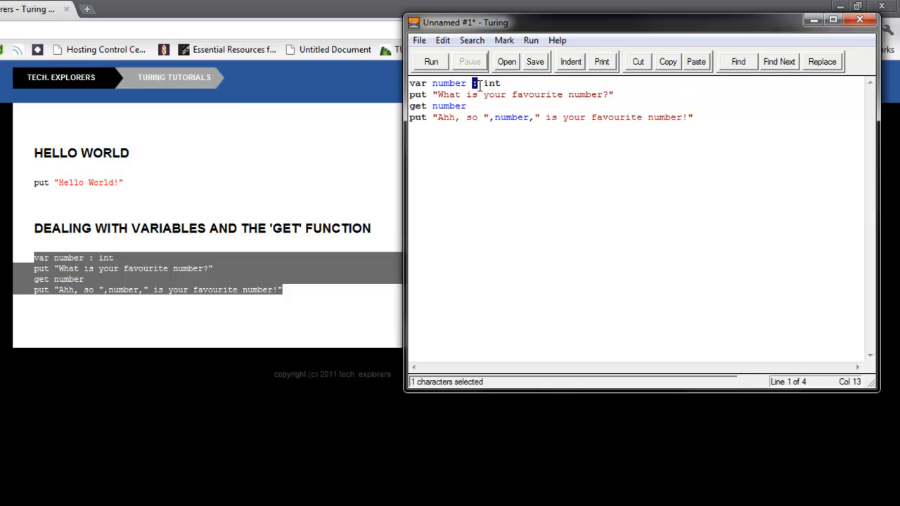
{"action": "double_click", "coordinate": [490, 83]}
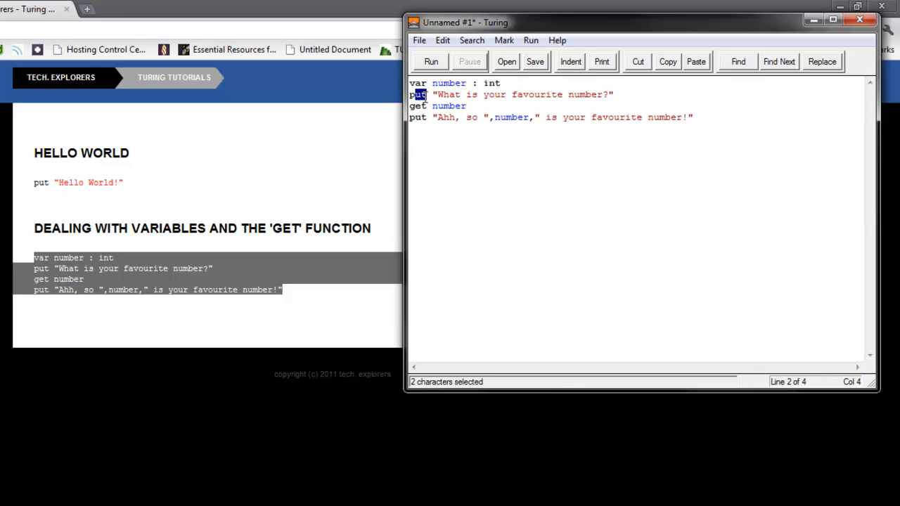
{"action": "left_click", "coordinate": [594, 126]}
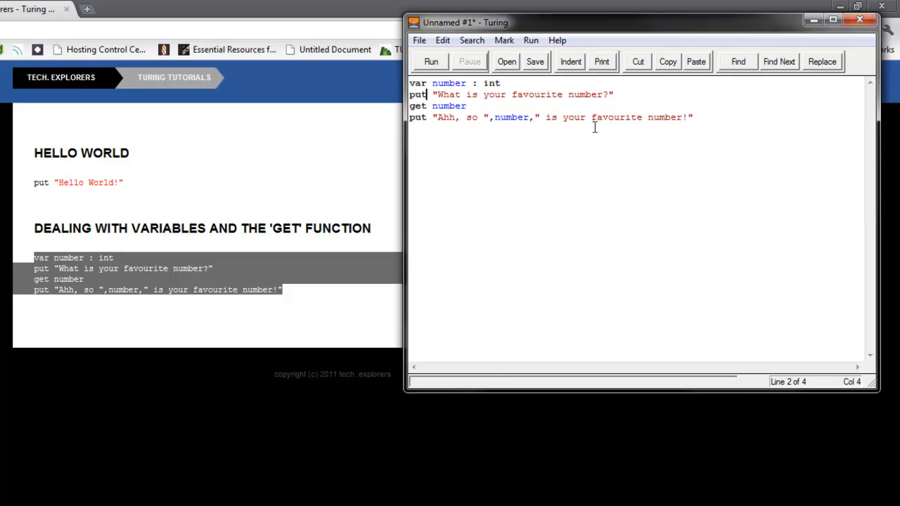
{"action": "mouse_move", "coordinate": [482, 110]}
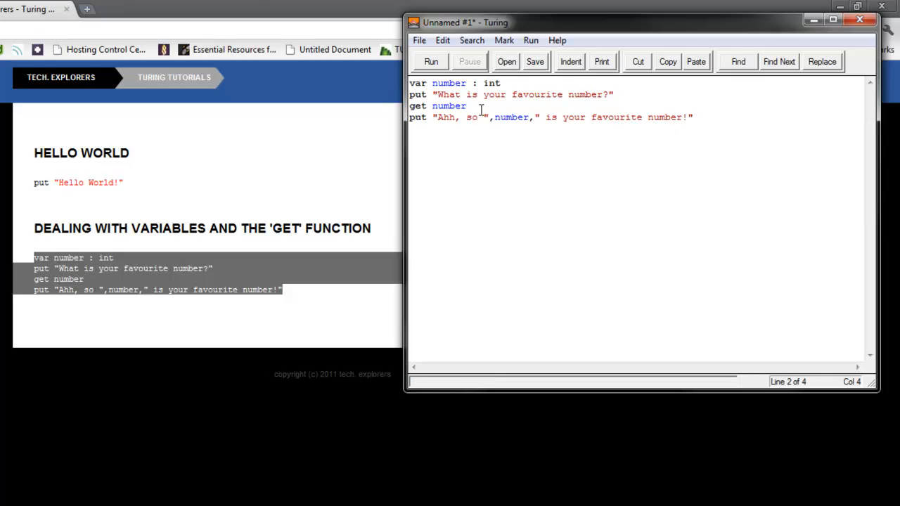
{"action": "double_click", "coordinate": [417, 106]}
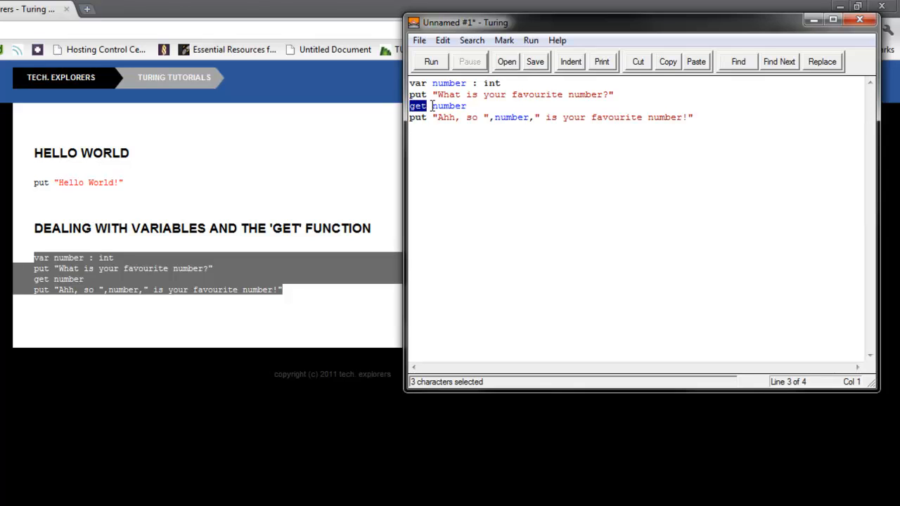
{"action": "left_click", "coordinate": [428, 106]}
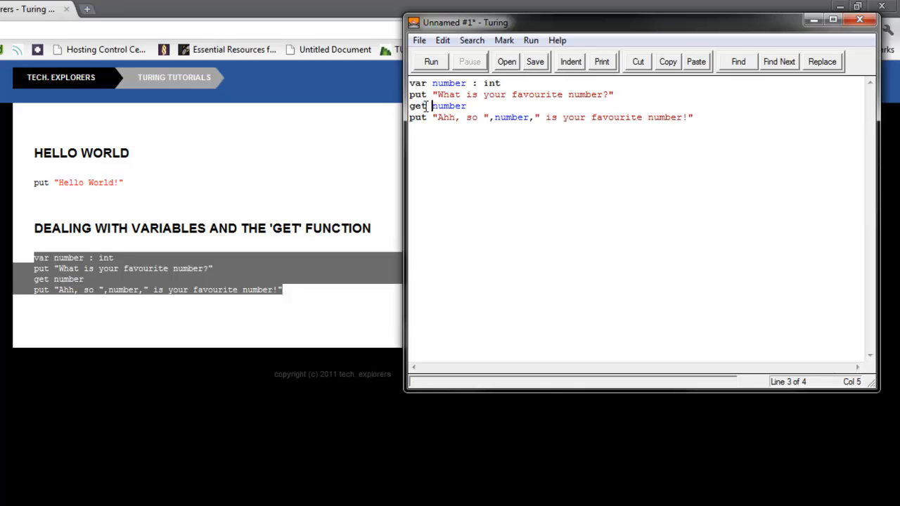
{"action": "mouse_move", "coordinate": [656, 163]}
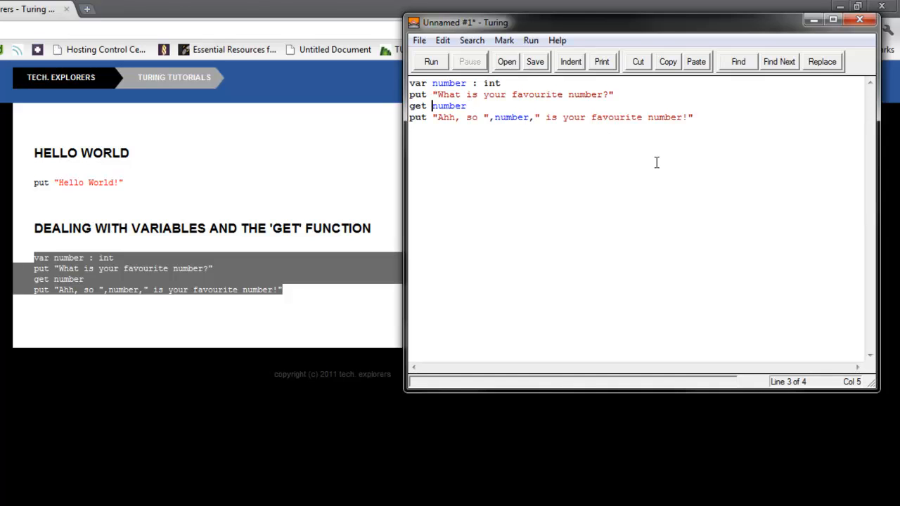
{"action": "mouse_move", "coordinate": [649, 97]}
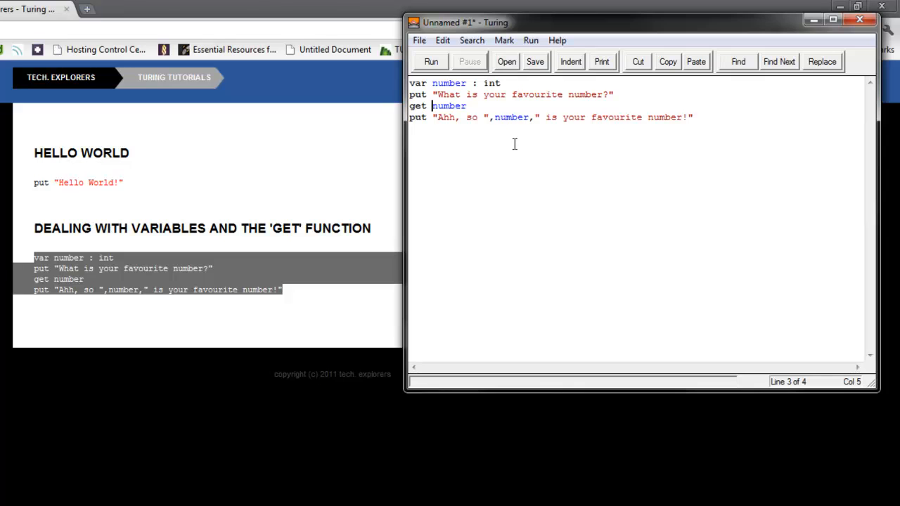
{"action": "left_click", "coordinate": [480, 117]}
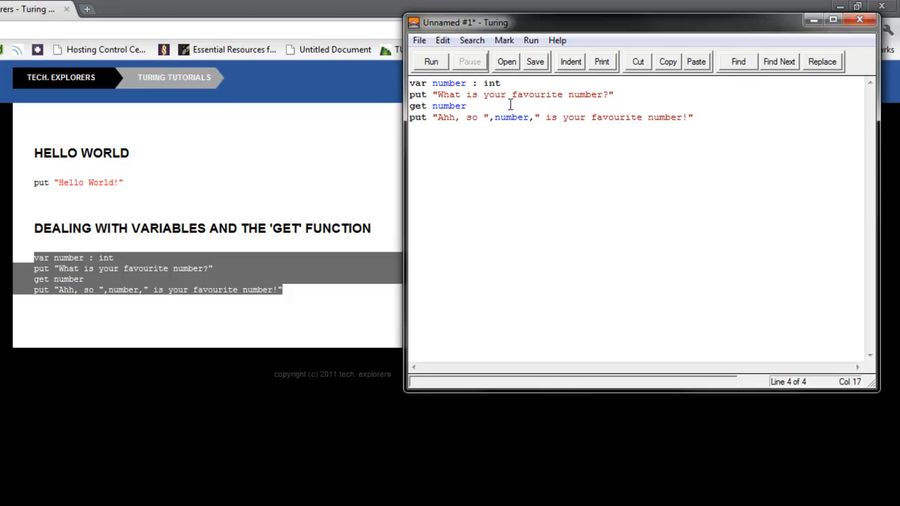
{"action": "mouse_move", "coordinate": [742, 110]}
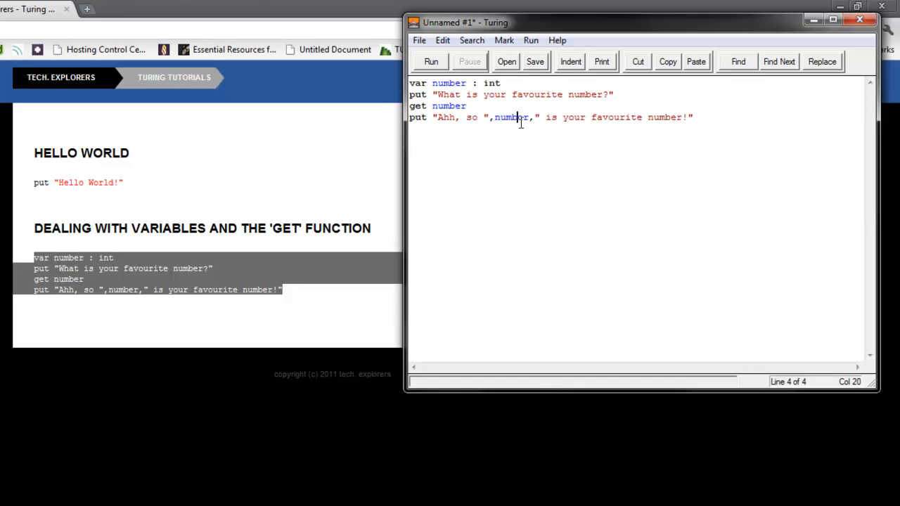
{"action": "mouse_move", "coordinate": [577, 160]}
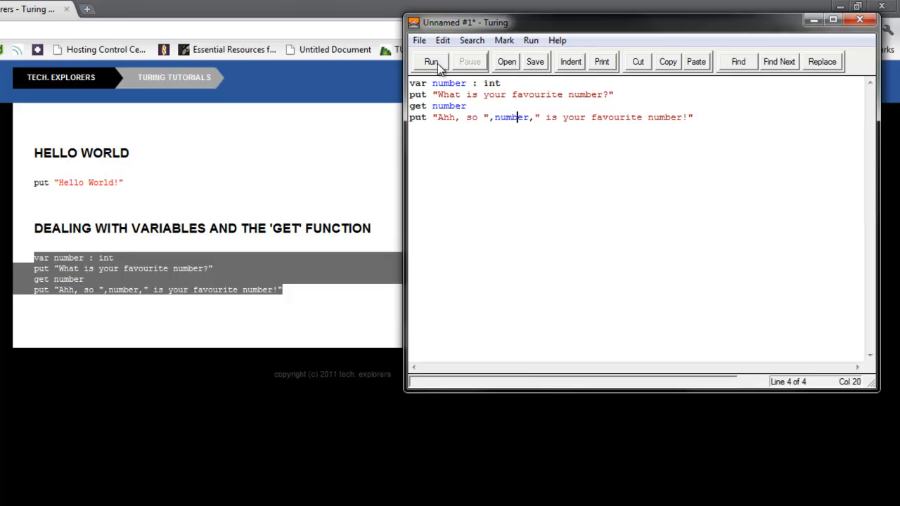
Run the favourite-number program with input 5, then close the run window once it echoes 5
{"action": "left_click", "coordinate": [431, 61]}
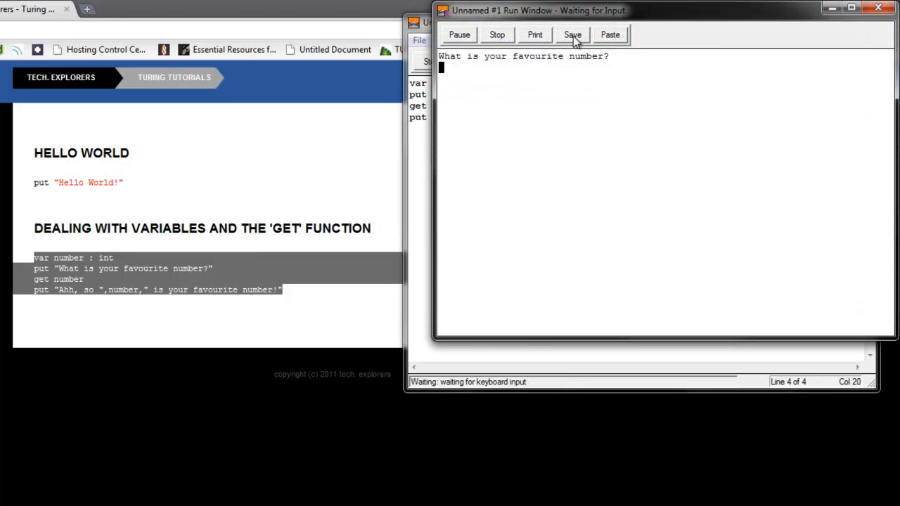
{"action": "mouse_move", "coordinate": [582, 45]}
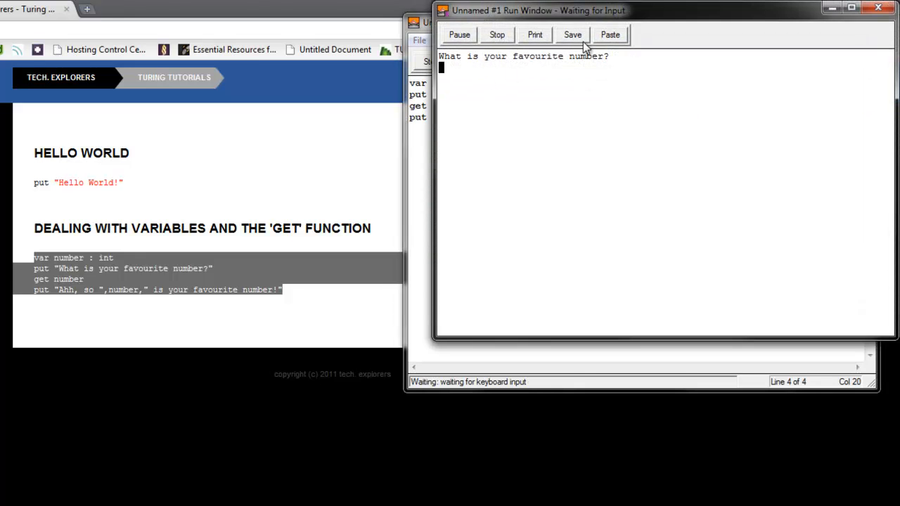
{"action": "type", "text": "5"}
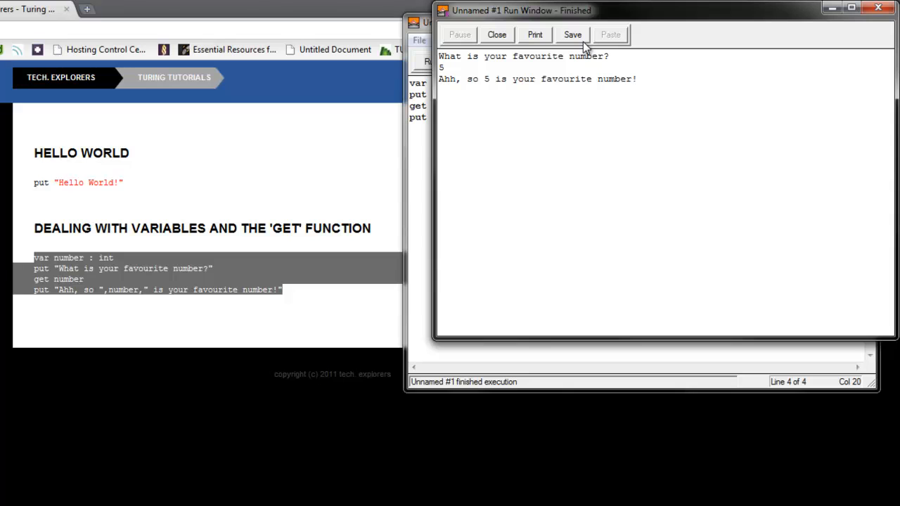
{"action": "mouse_move", "coordinate": [573, 54]}
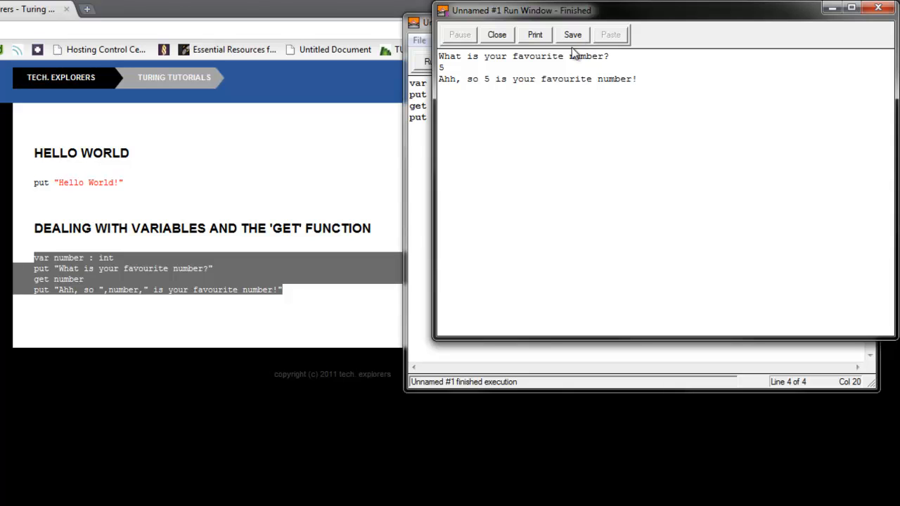
{"action": "mouse_move", "coordinate": [505, 37]}
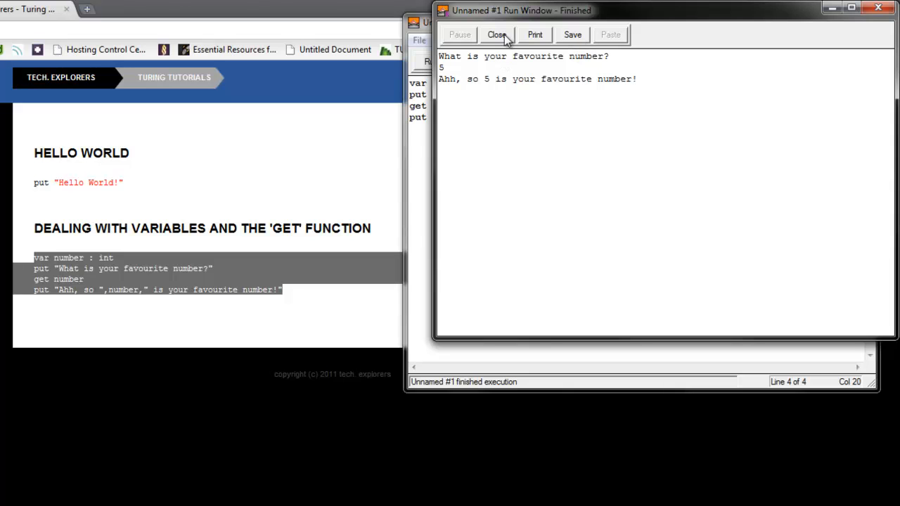
{"action": "left_click", "coordinate": [497, 34]}
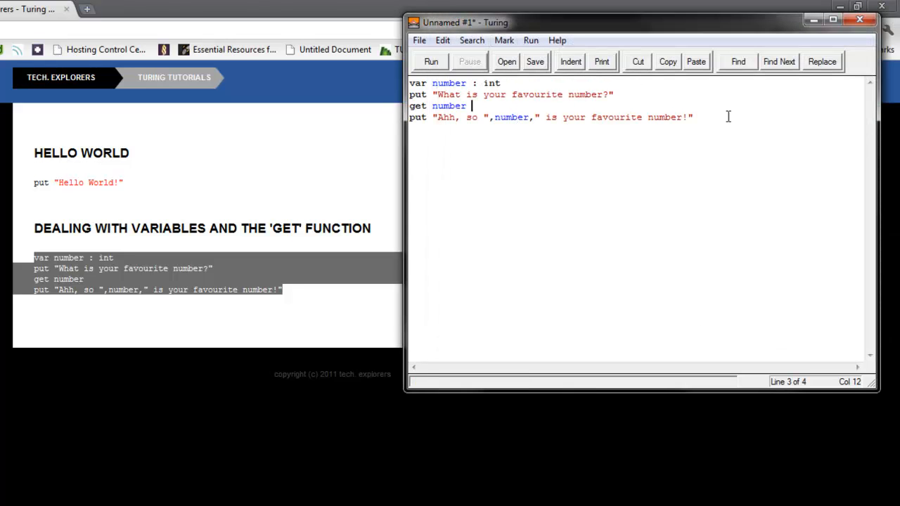
{"action": "left_click", "coordinate": [703, 117]}
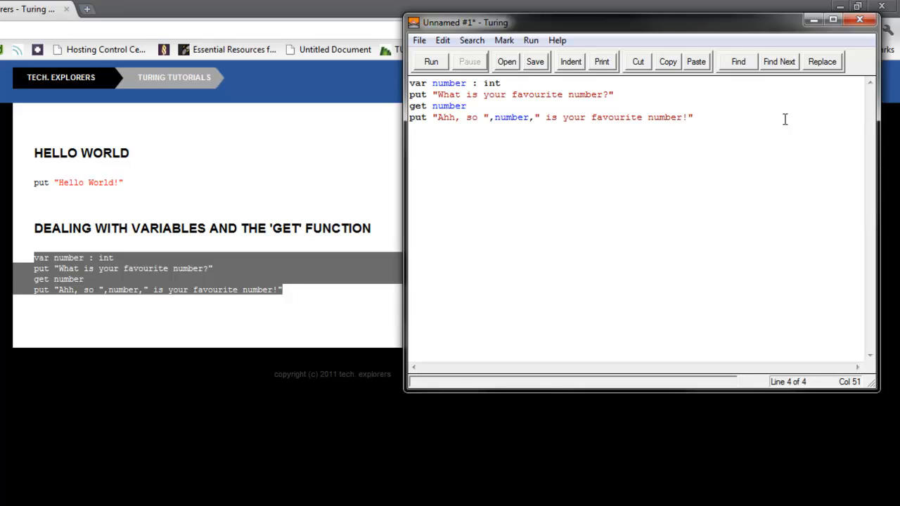
{"action": "left_click", "coordinate": [693, 117]}
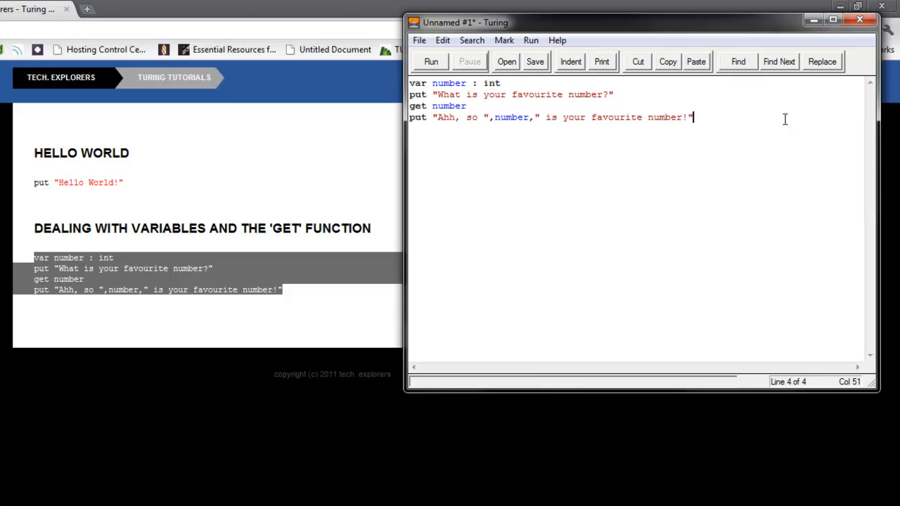